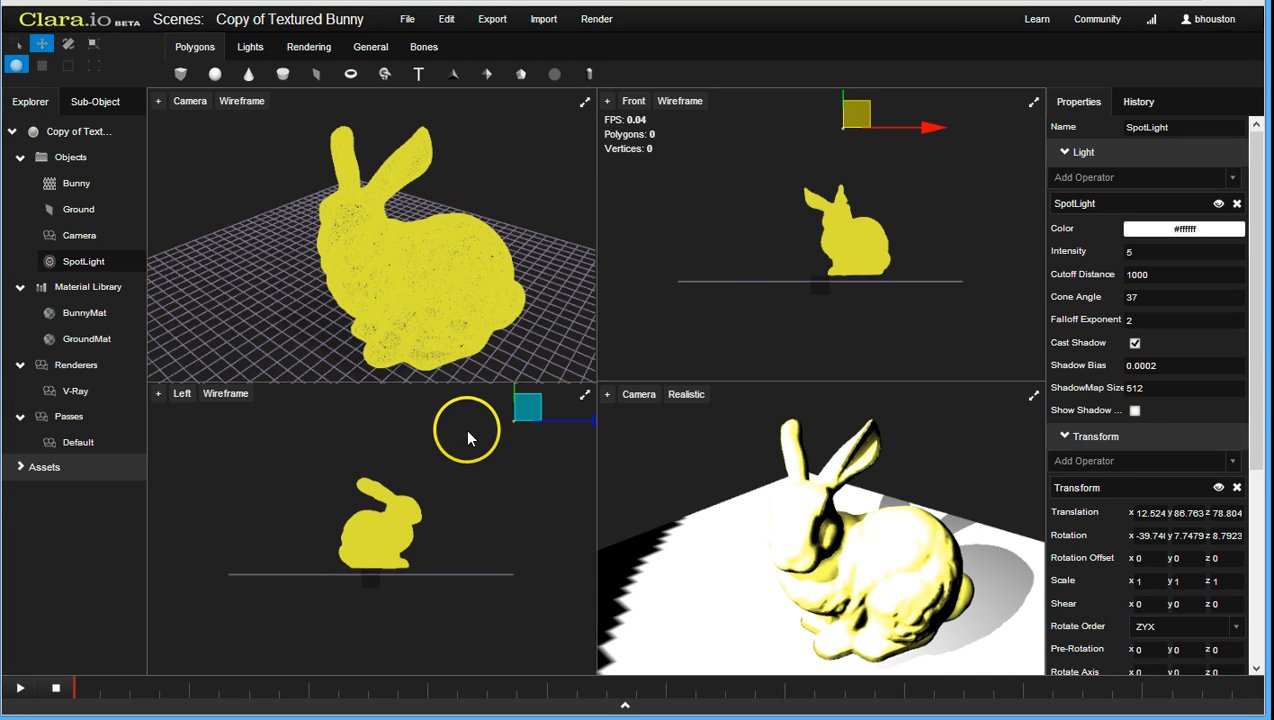
mouse_move(312, 330)
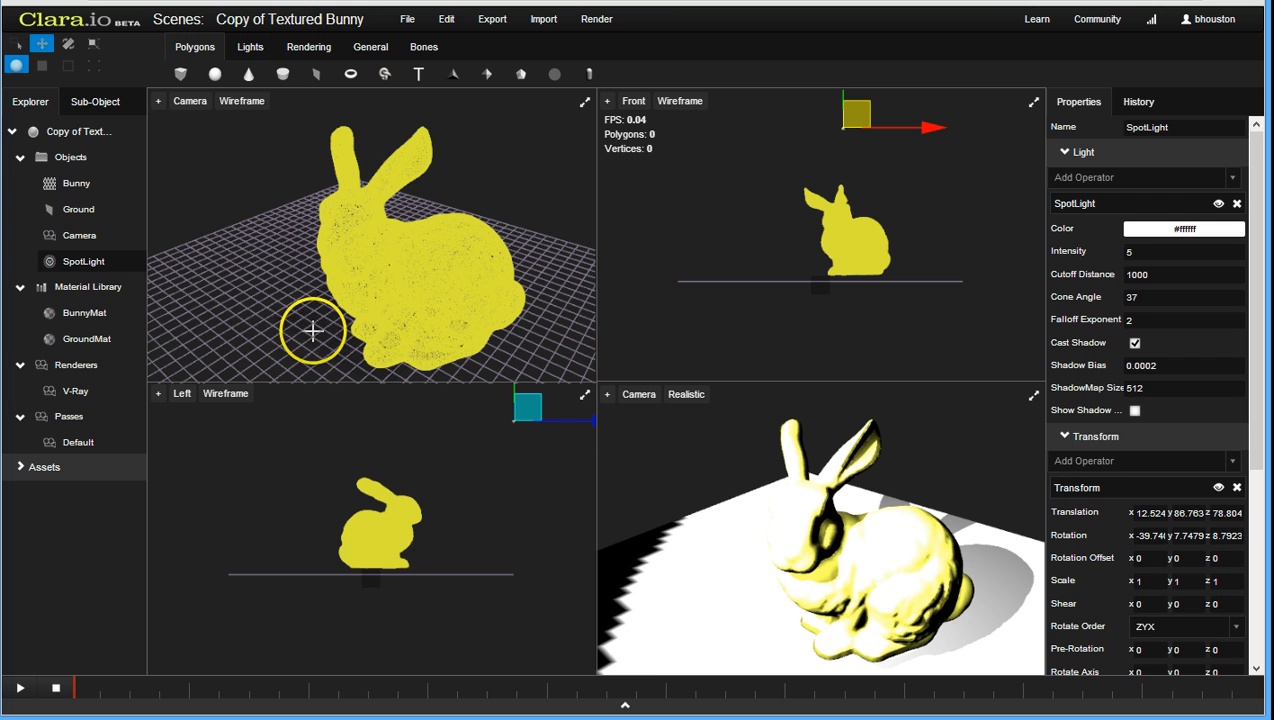
mouse_move(830, 497)
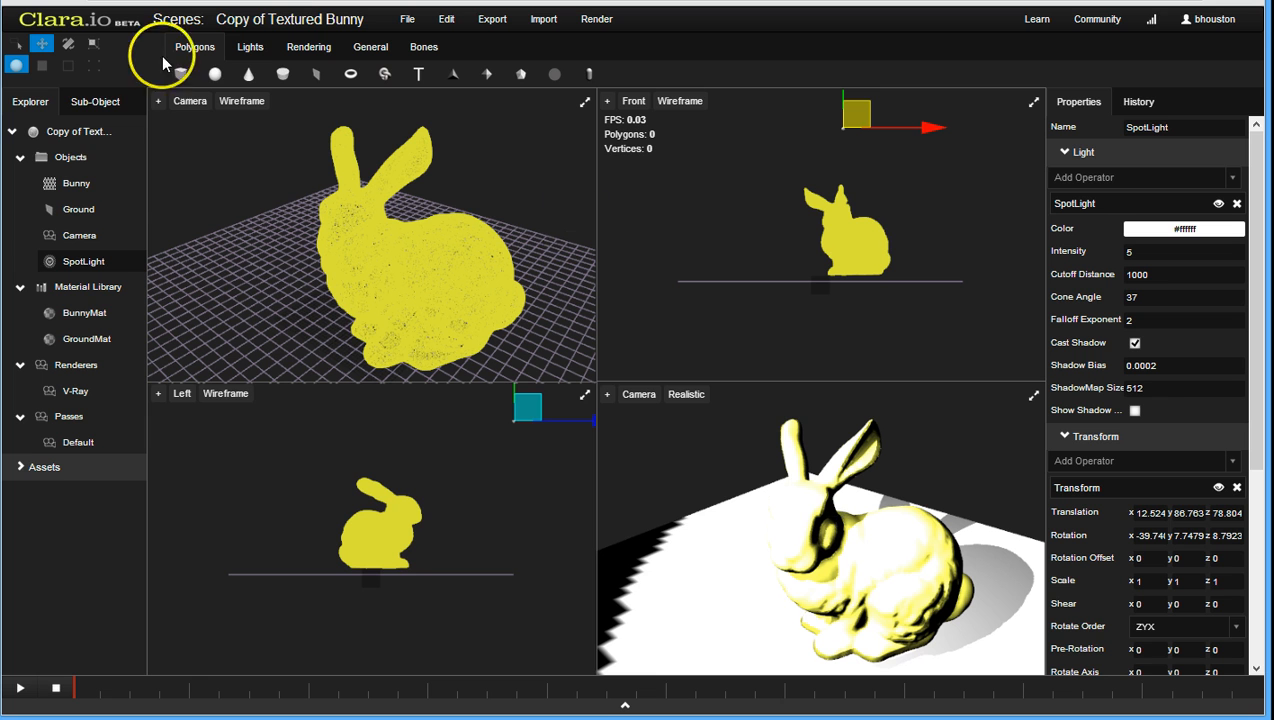
mouse_move(101, 325)
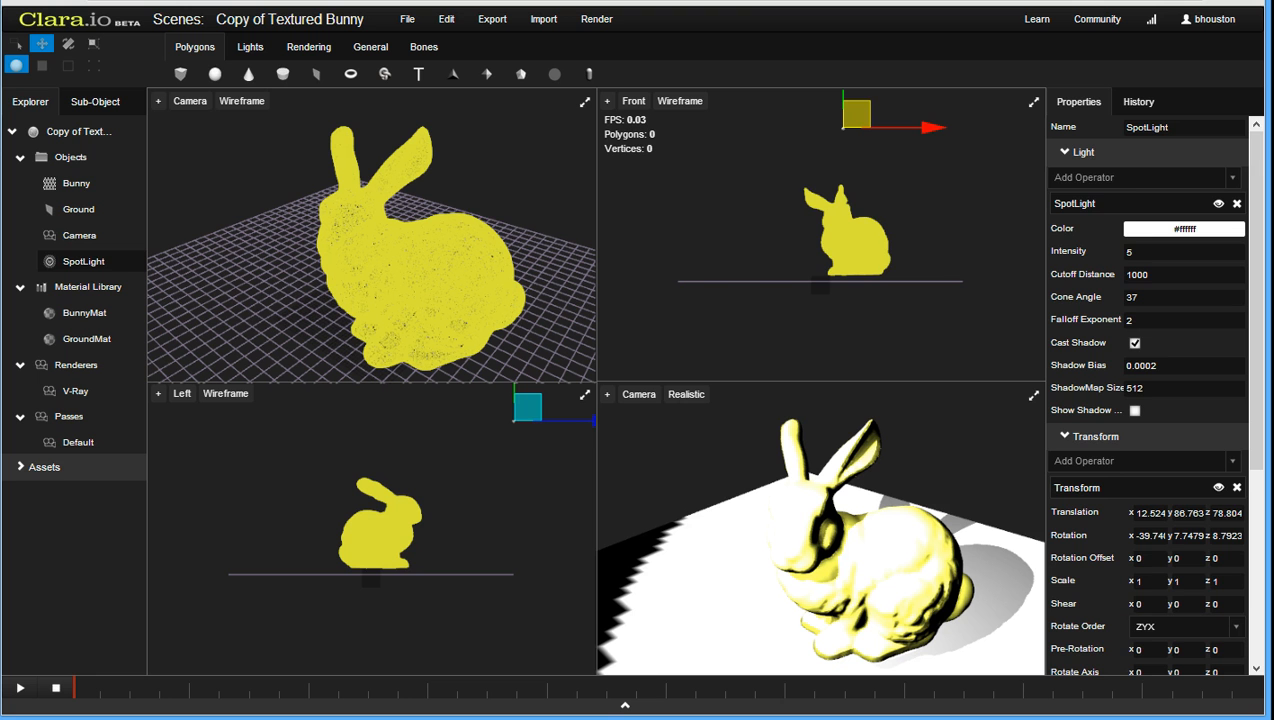
Step: Select the Ground plane and reveal its mesh, transform and GroundMat material settings in Properties
left_click(76, 183)
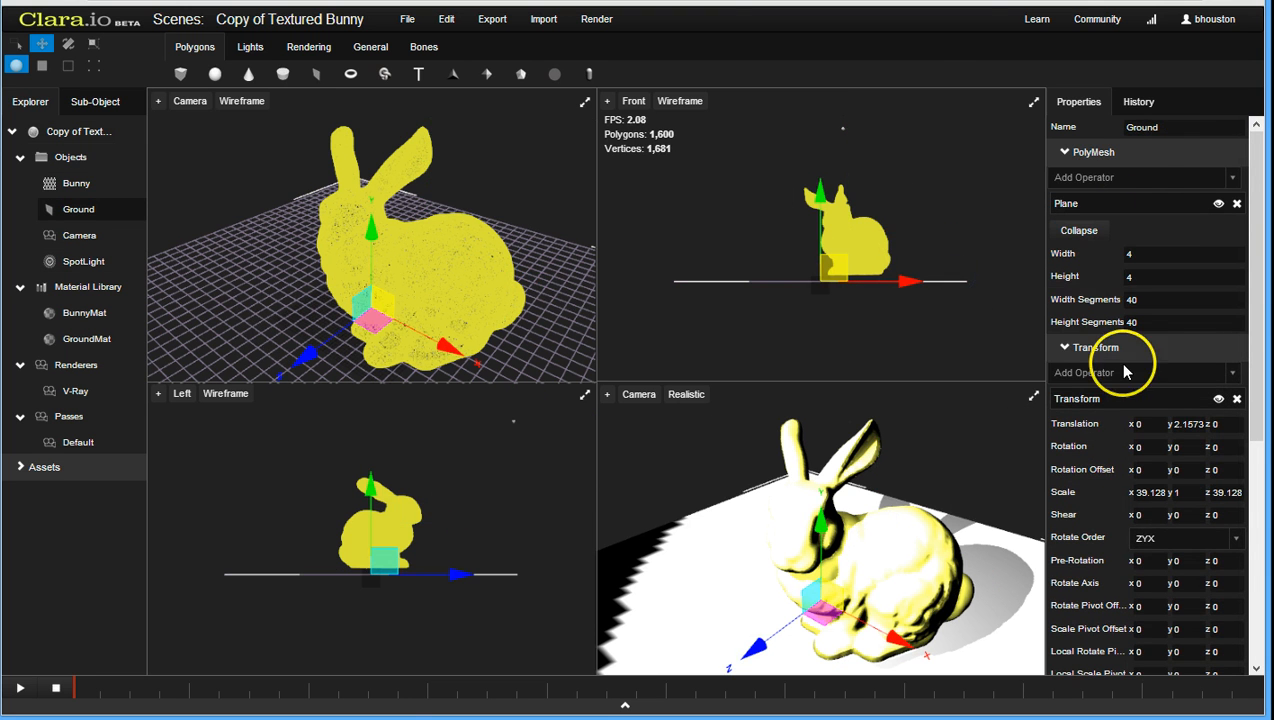
scroll("down", 3)
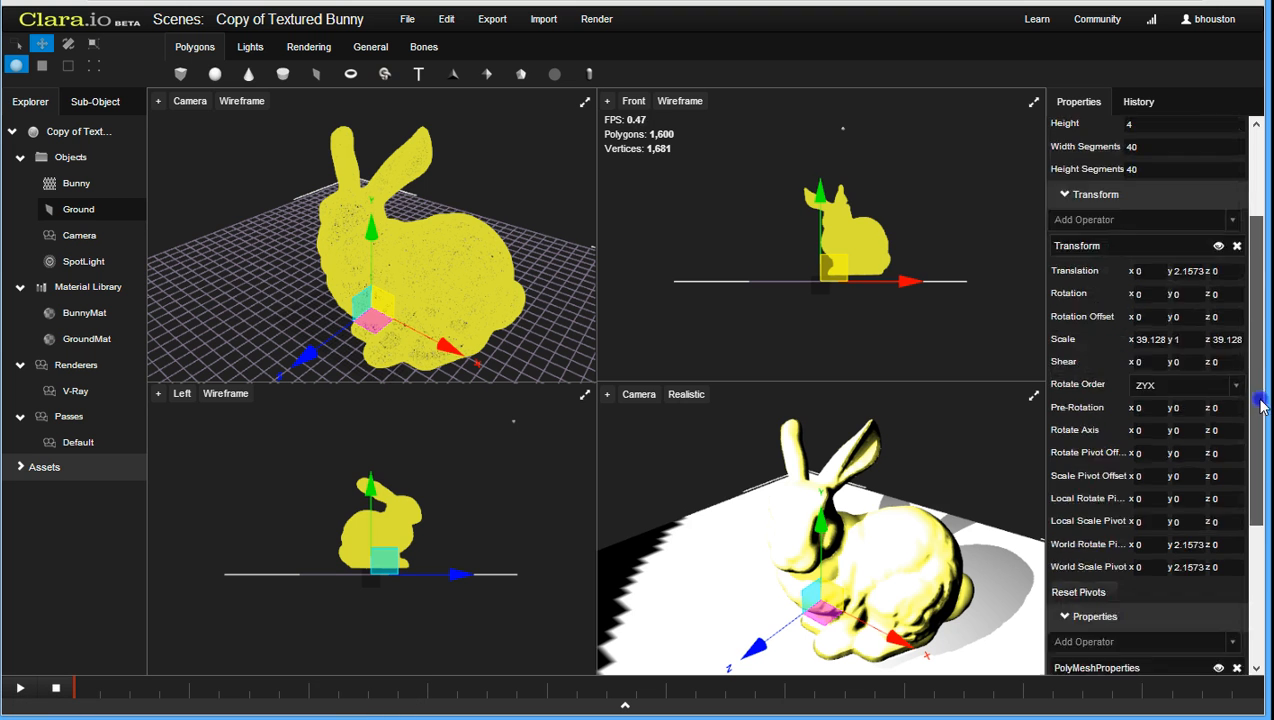
scroll("down", 3)
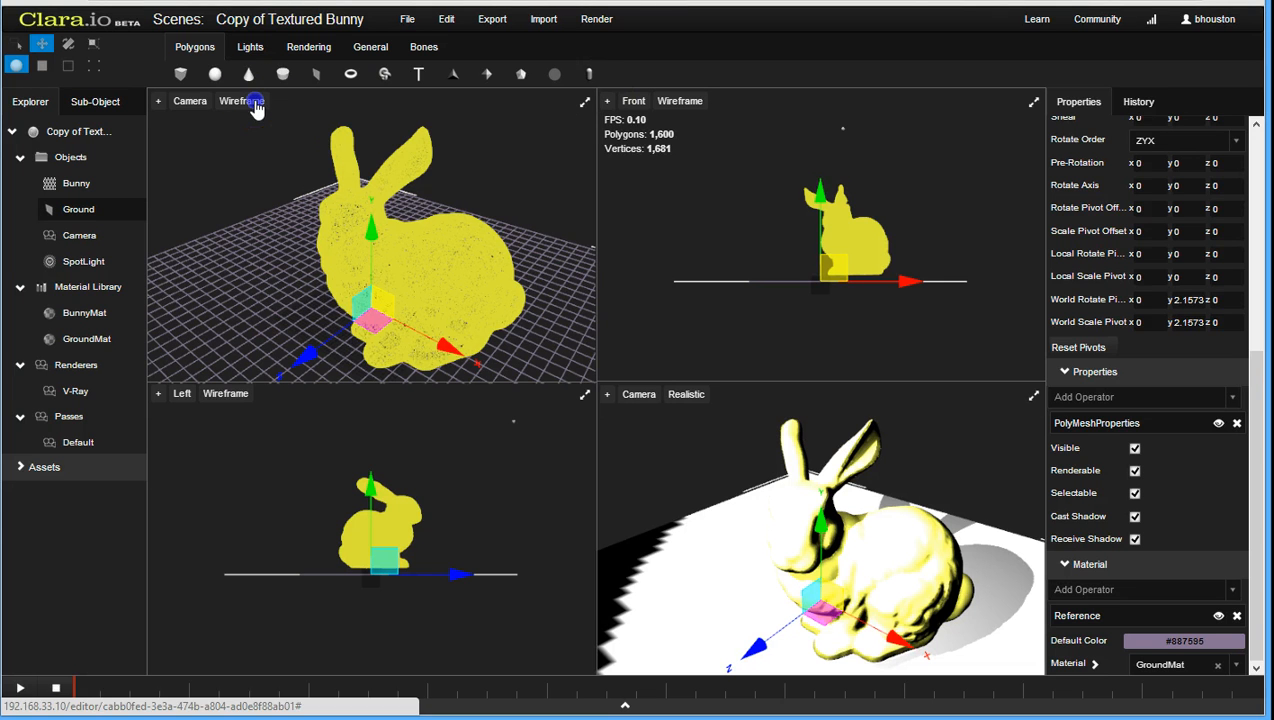
Step: Switch the Camera viewport's shading from Wireframe to Live Render
left_click(241, 101)
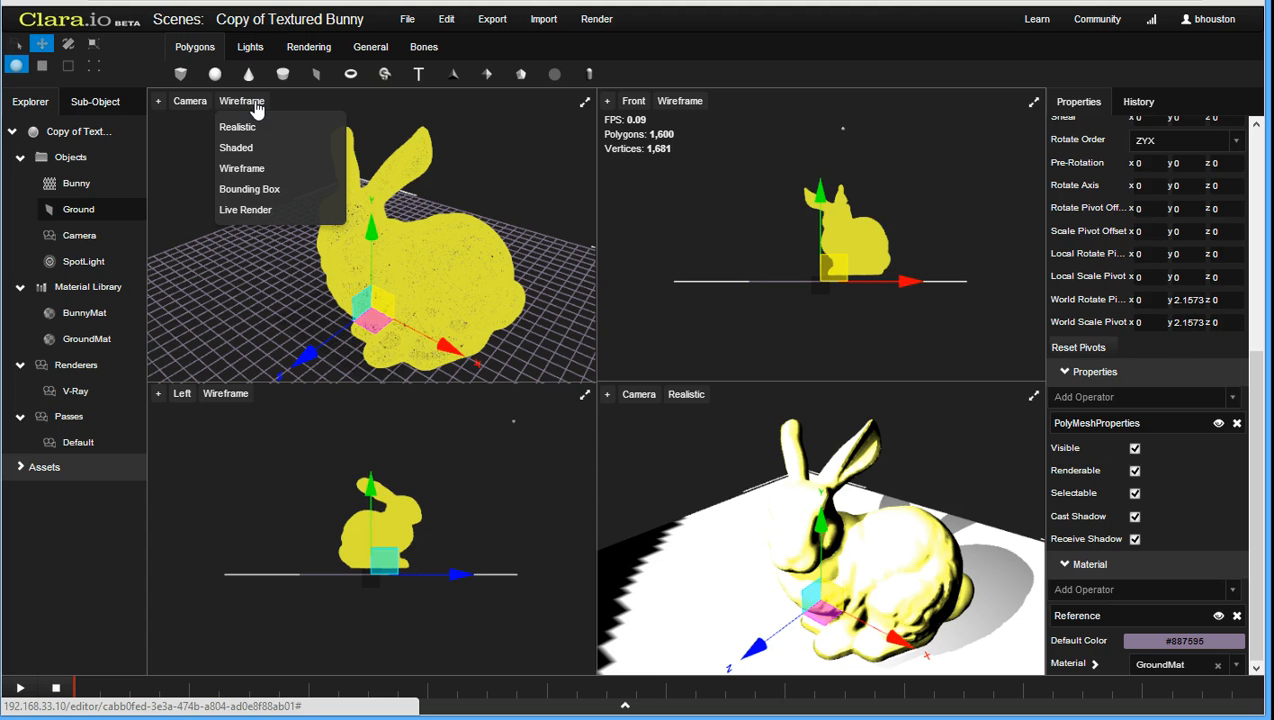
mouse_move(249, 189)
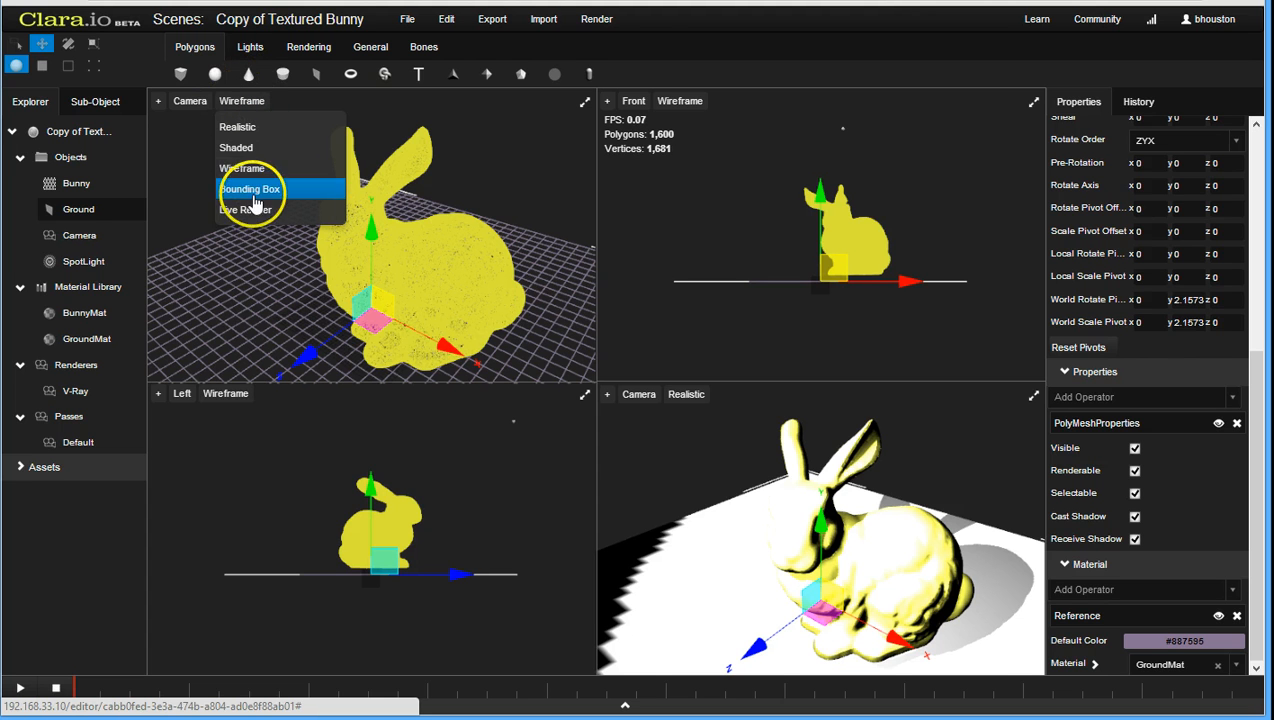
left_click(245, 210)
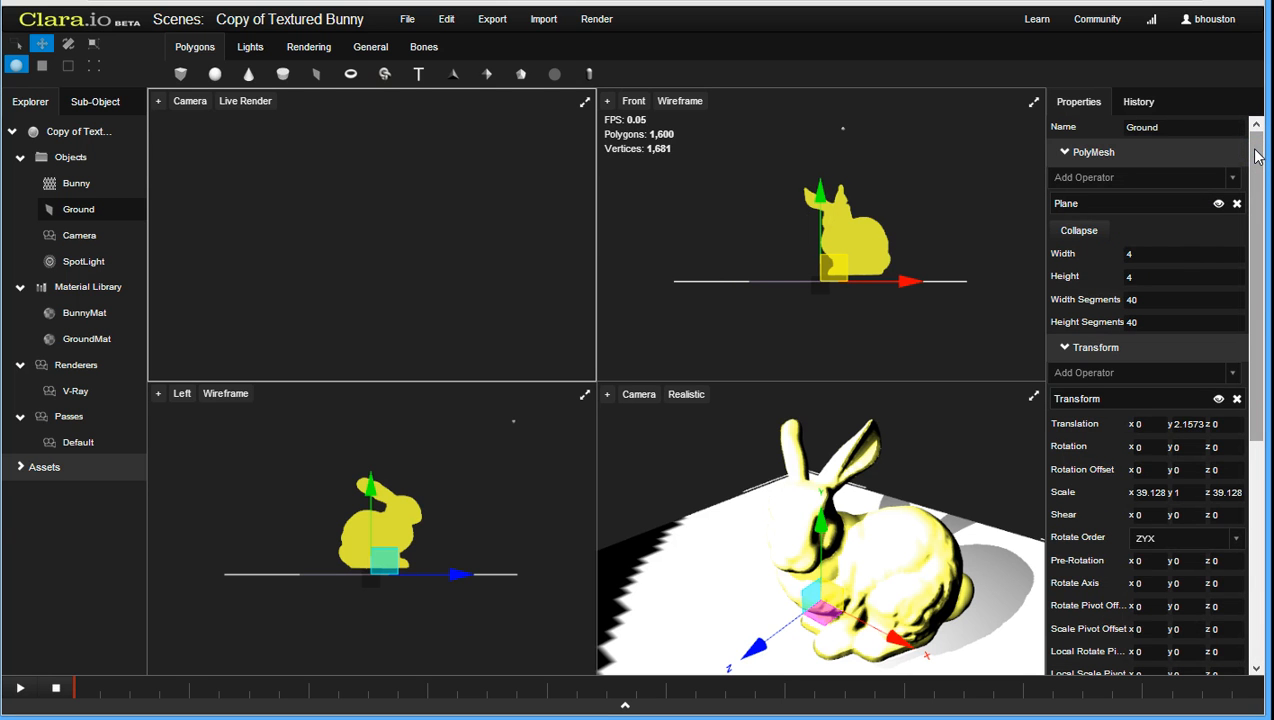
mouse_move(997, 177)
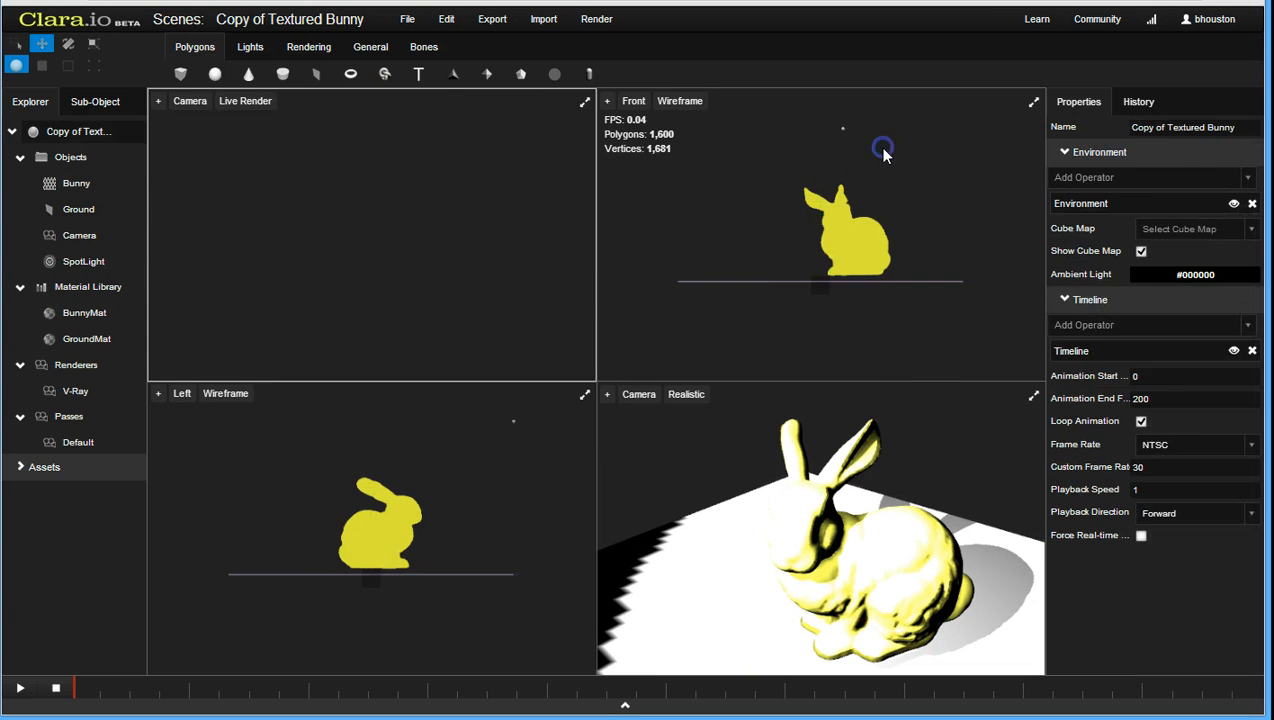
Step: Reduce the SpotLight's intensity from 5 to 1 so the render is less blown out
left_click(83, 261)
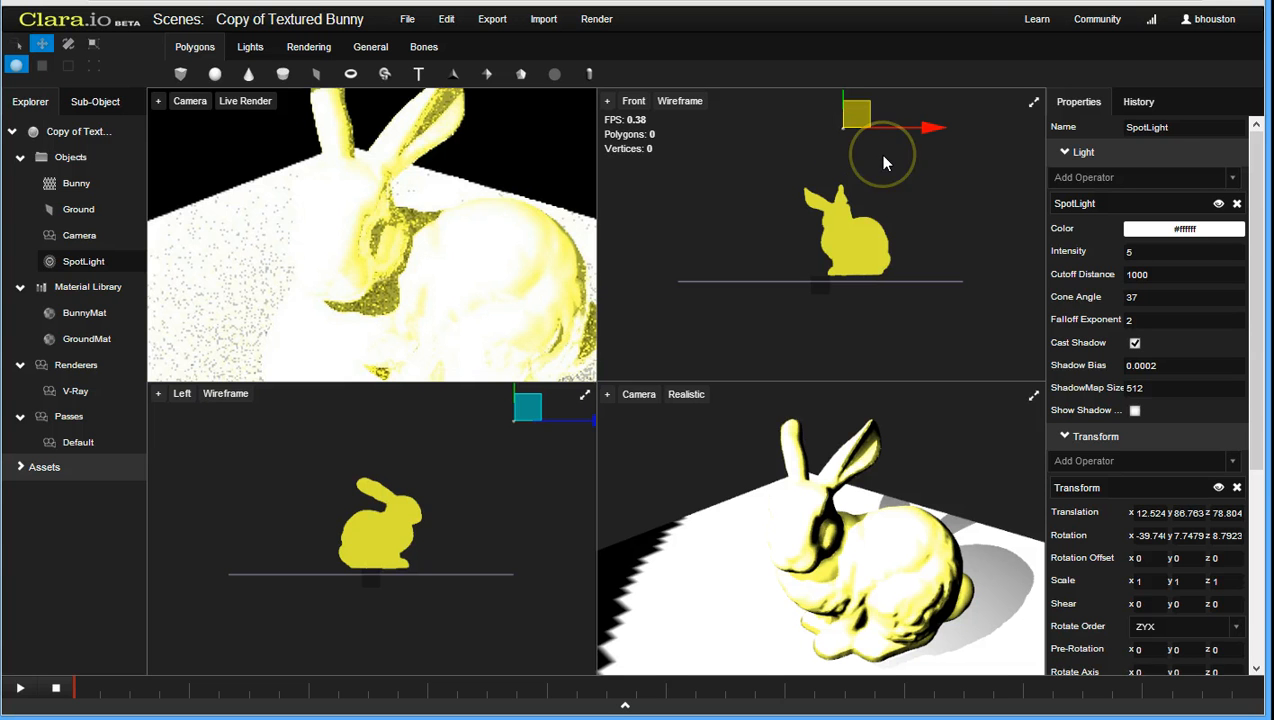
left_click(1184, 251)
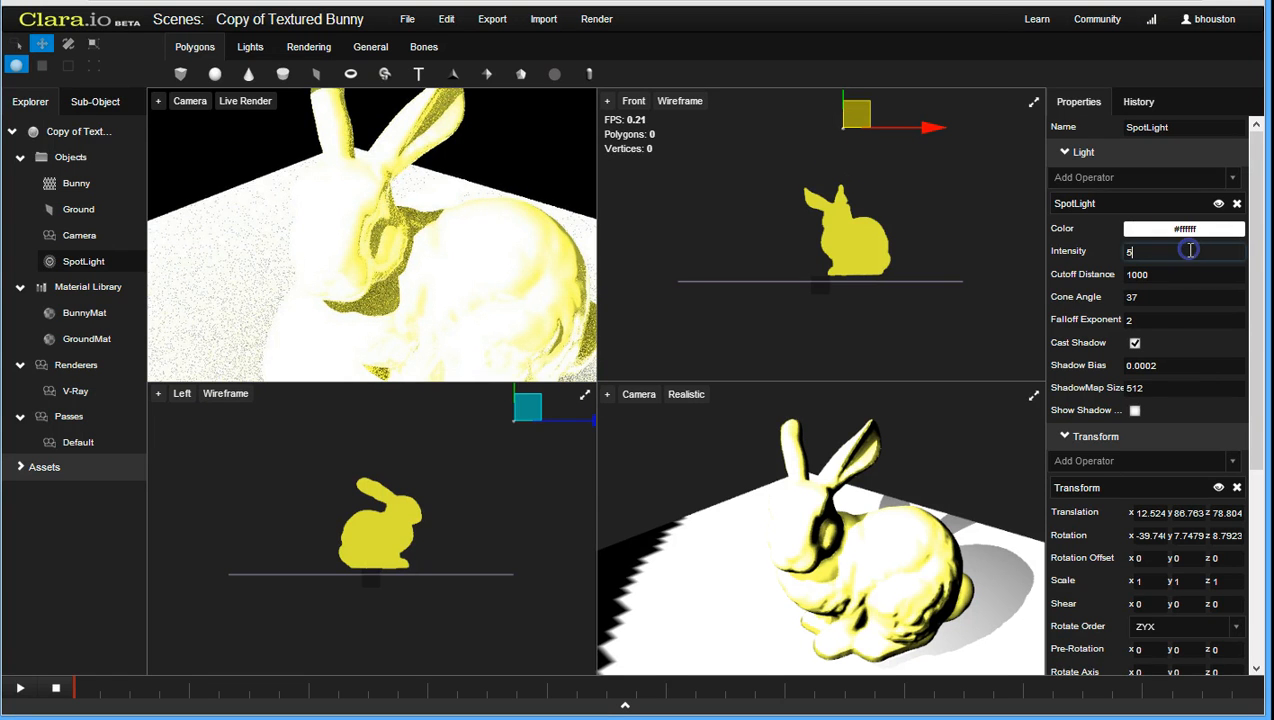
type("1")
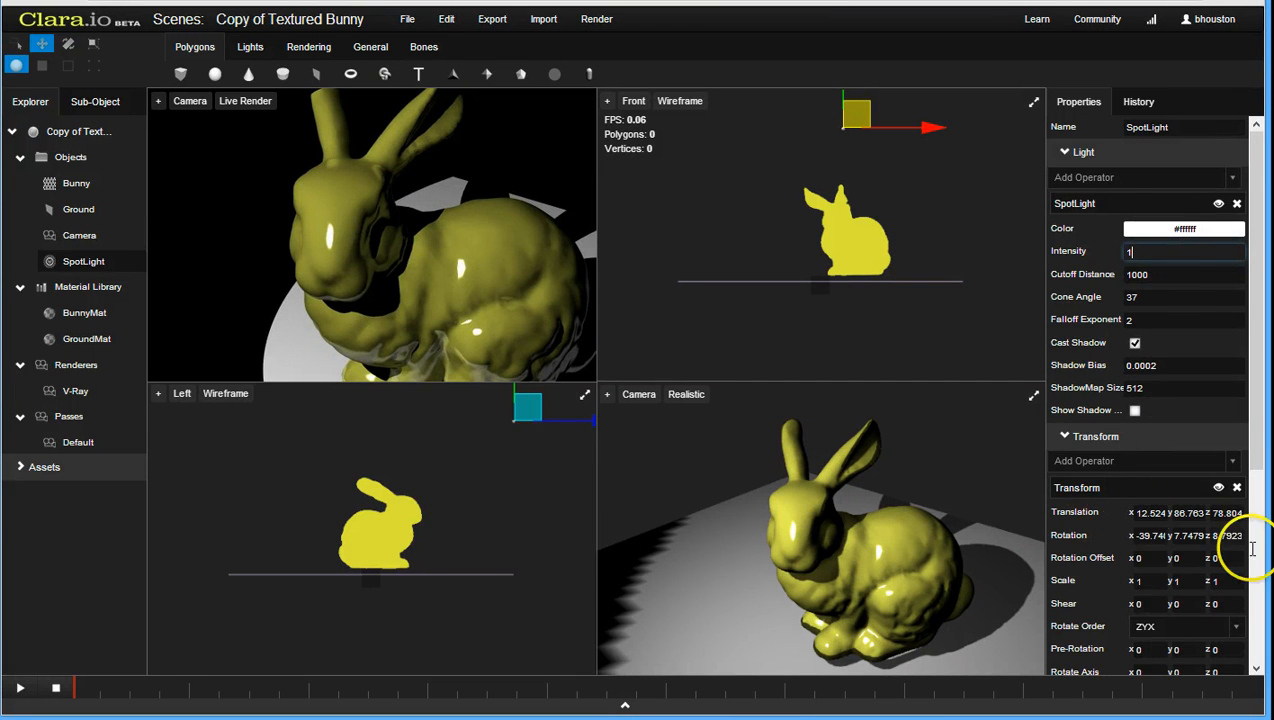
Step: Change BunnyMat's diffuse colour from bright yellow to olive #c2c567
left_click(76, 183)
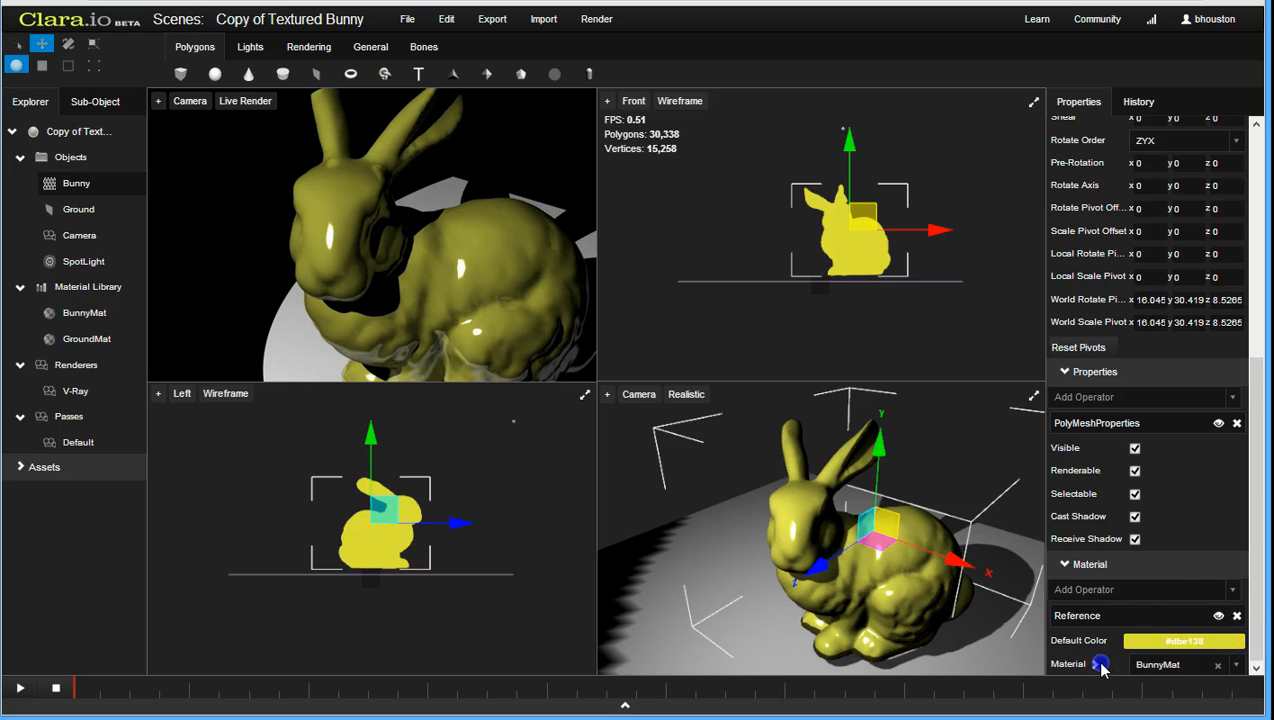
left_click(1100, 664)
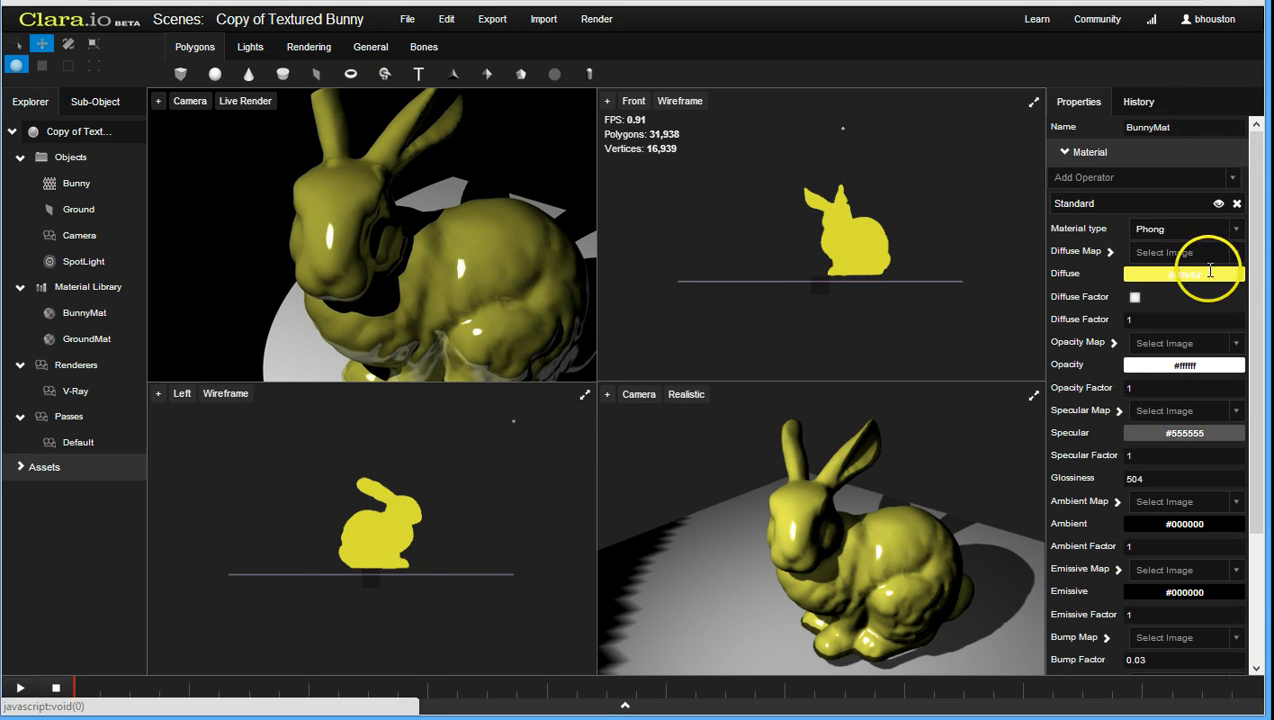
left_click(1184, 274)
type("#c2c567")
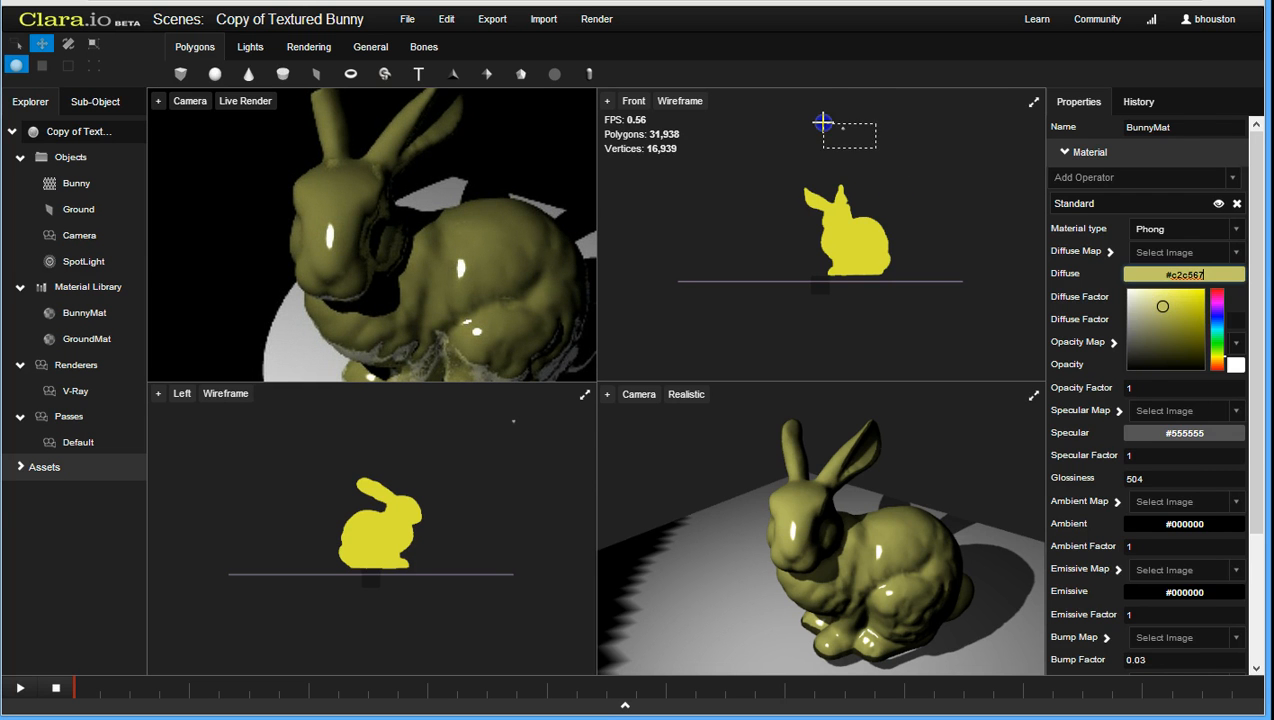
left_click(84, 261)
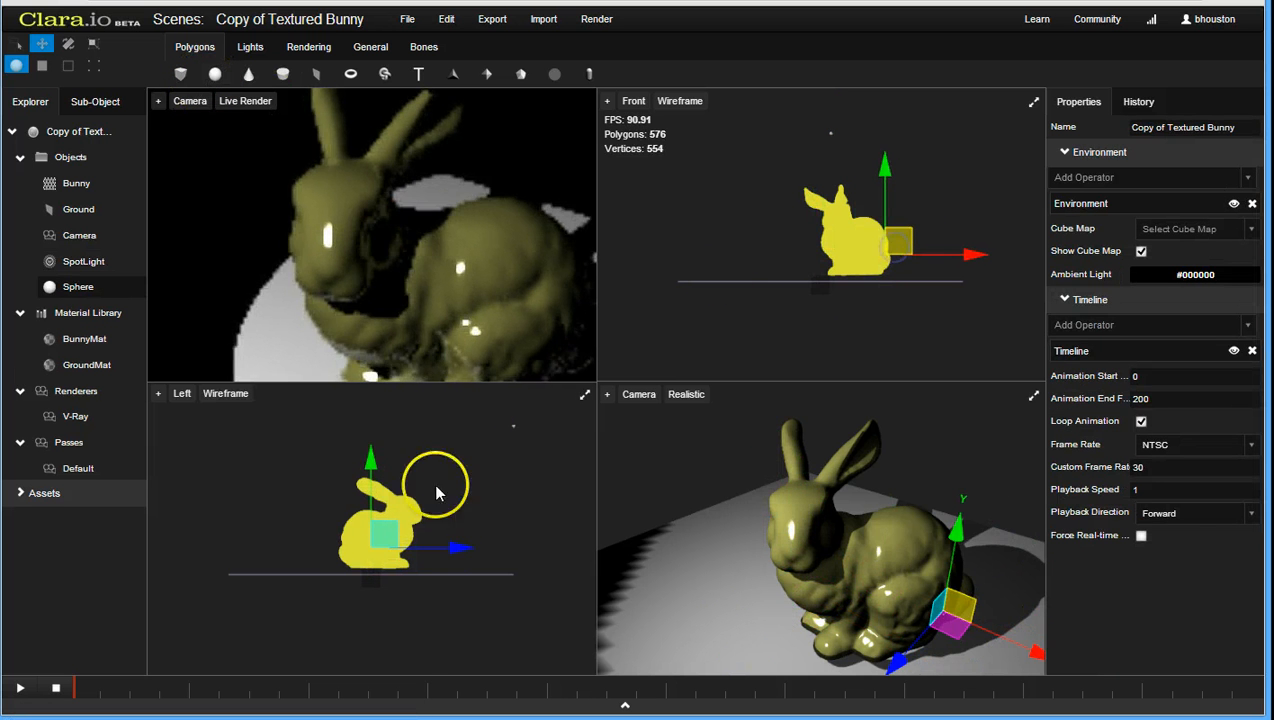
Step: Move the new sphere to the bunny's left and select it as a green ball in the render
left_click_drag(435, 493, 378, 517)
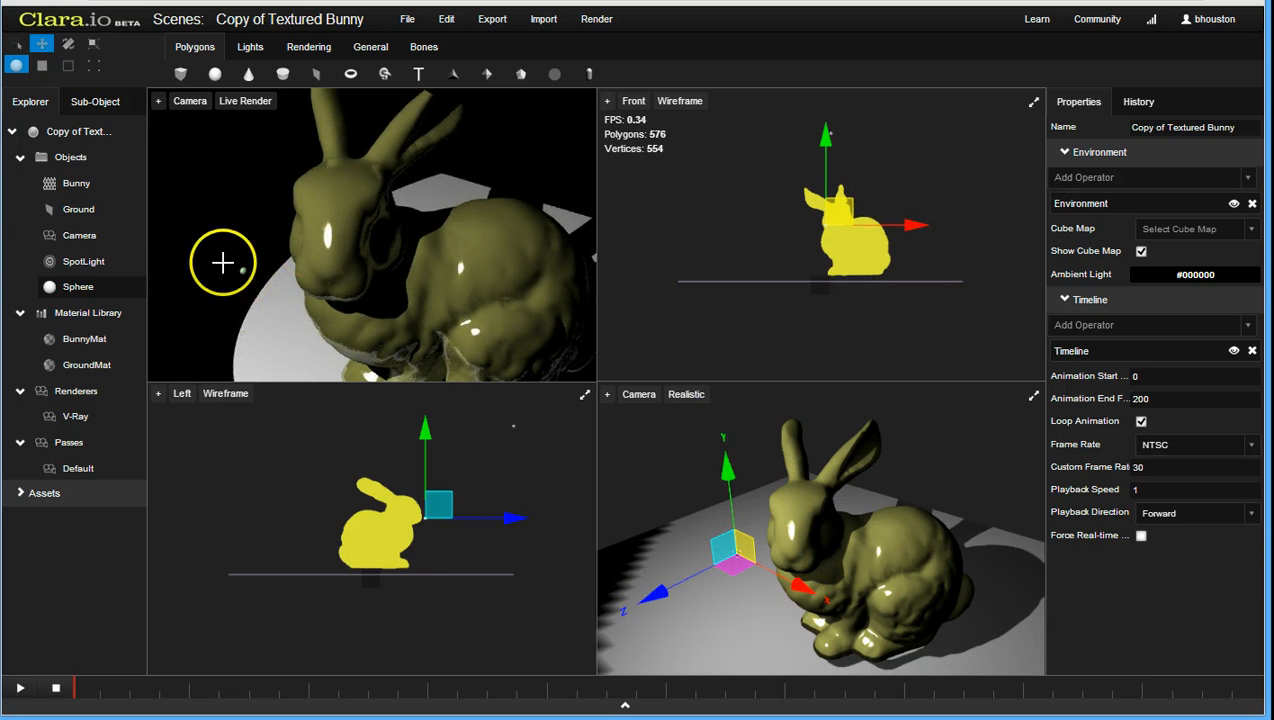
left_click(78, 287)
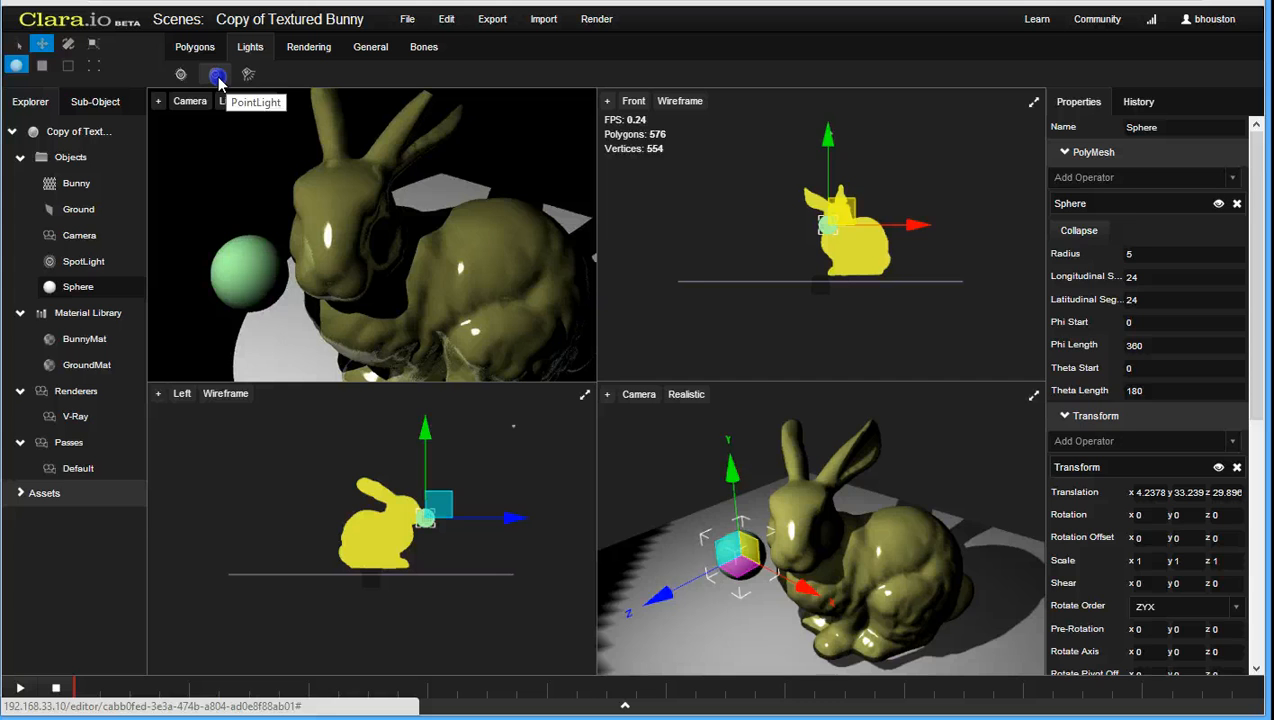
Step: Create a PointLight coloured #fd6464 and place it above and right of the bunny
left_click(217, 74)
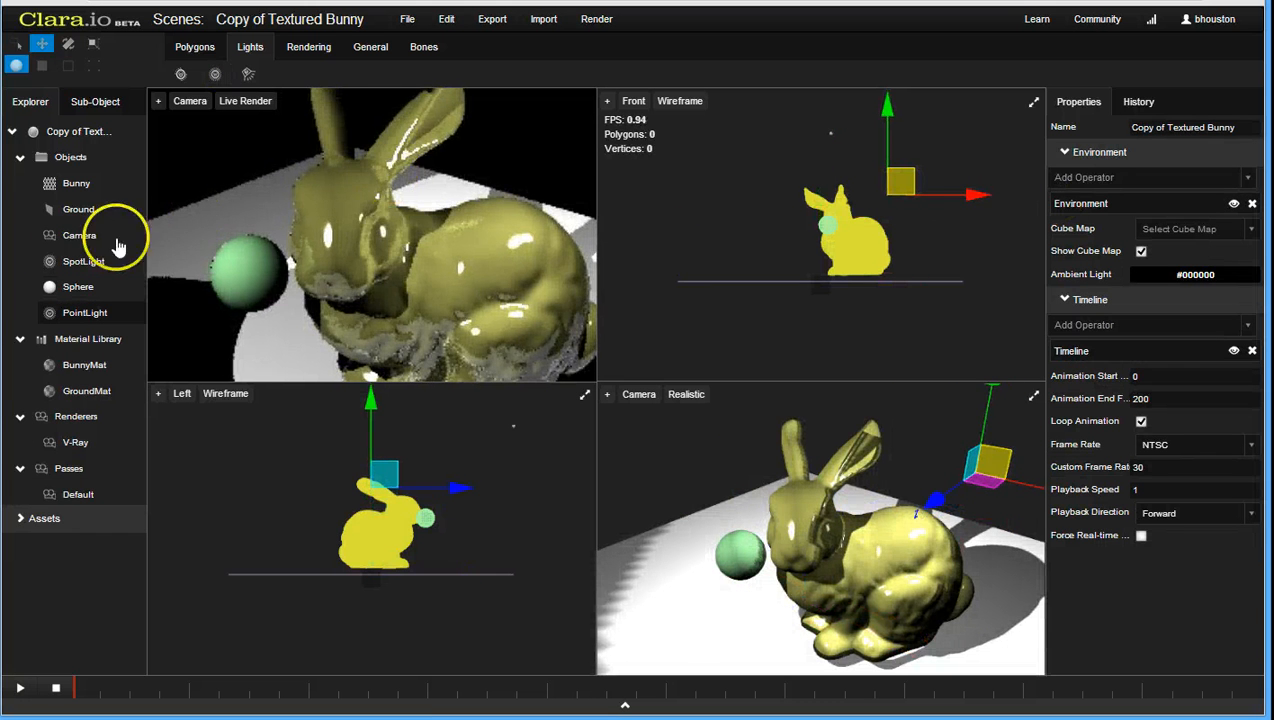
left_click(85, 312)
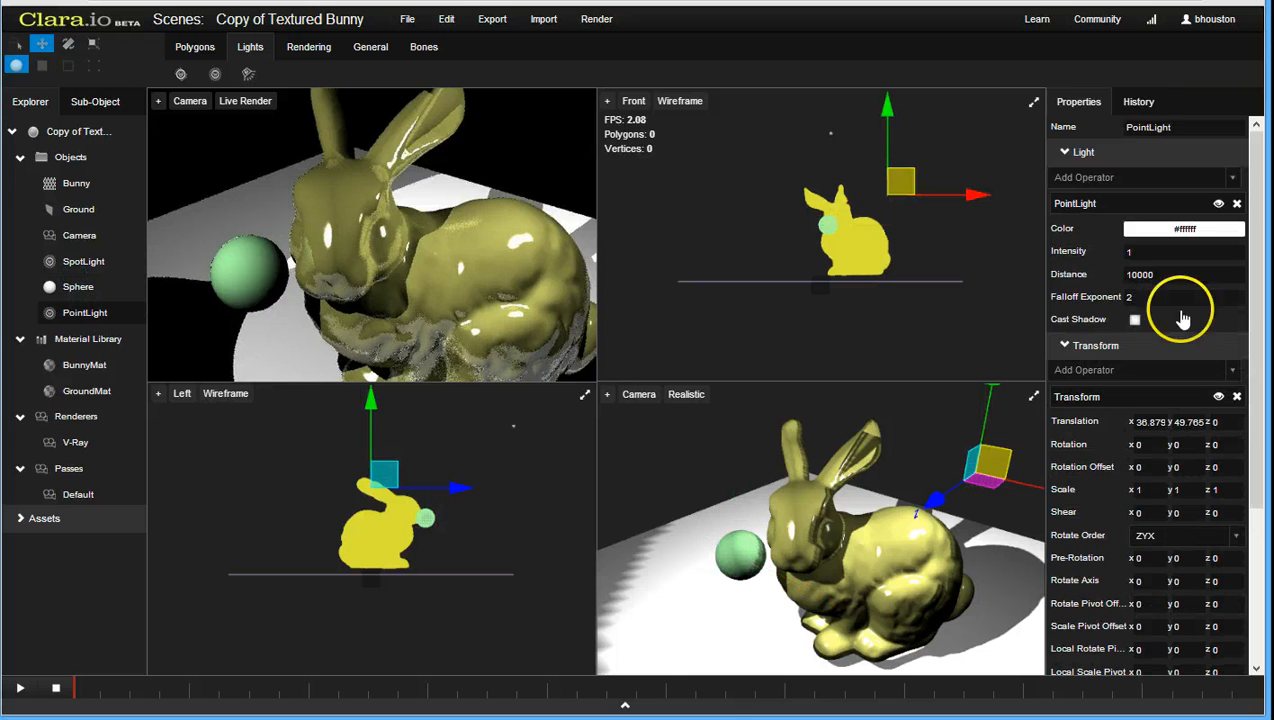
left_click(1185, 229)
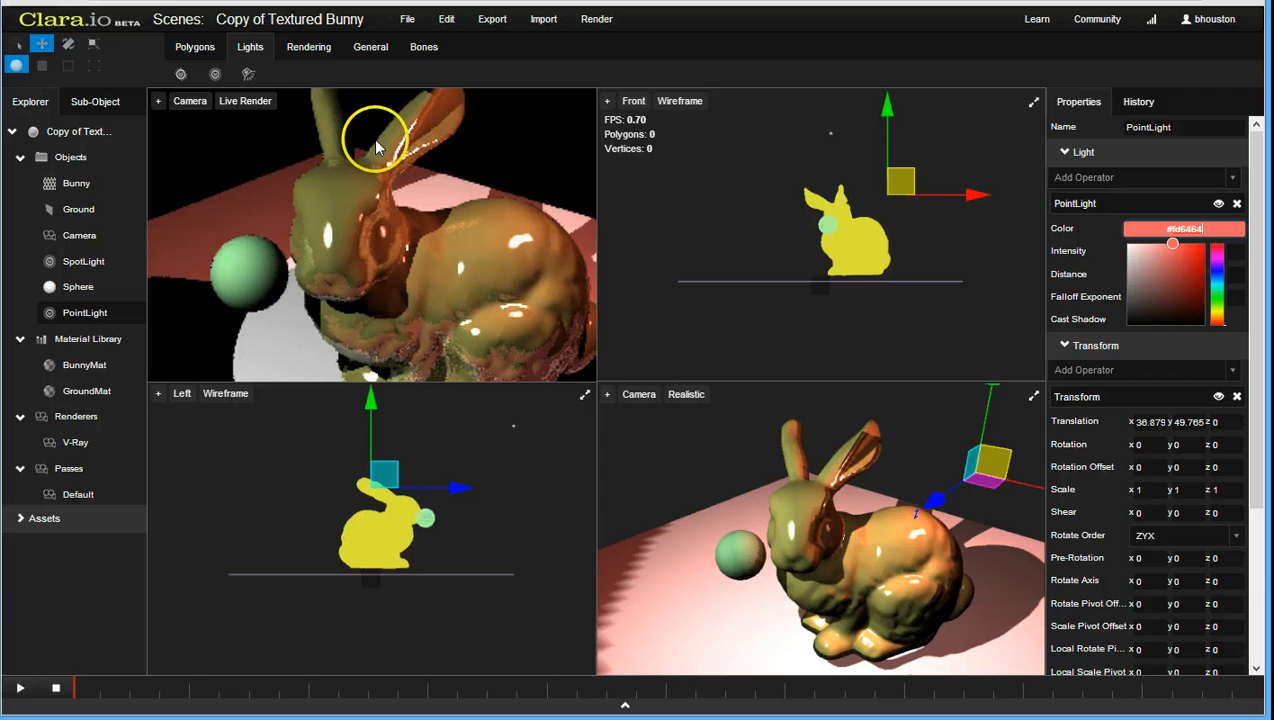
left_click_drag(900, 180, 930, 192)
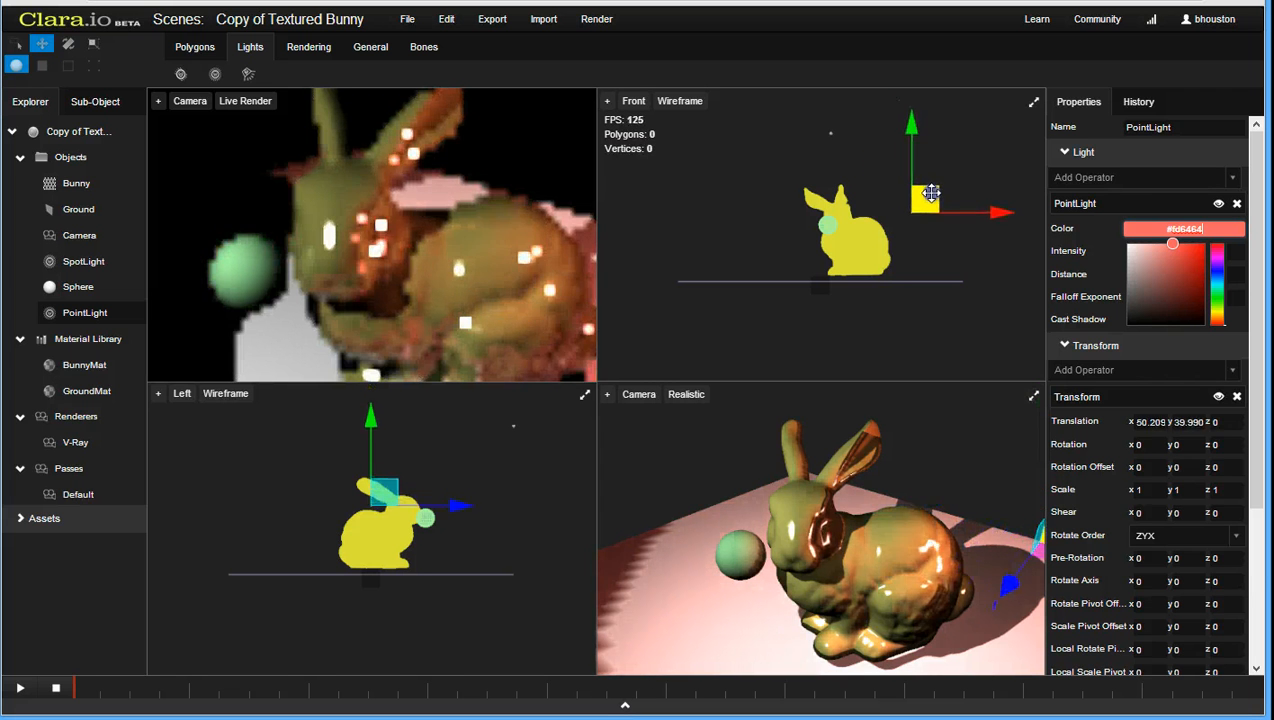
left_click_drag(930, 193, 948, 271)
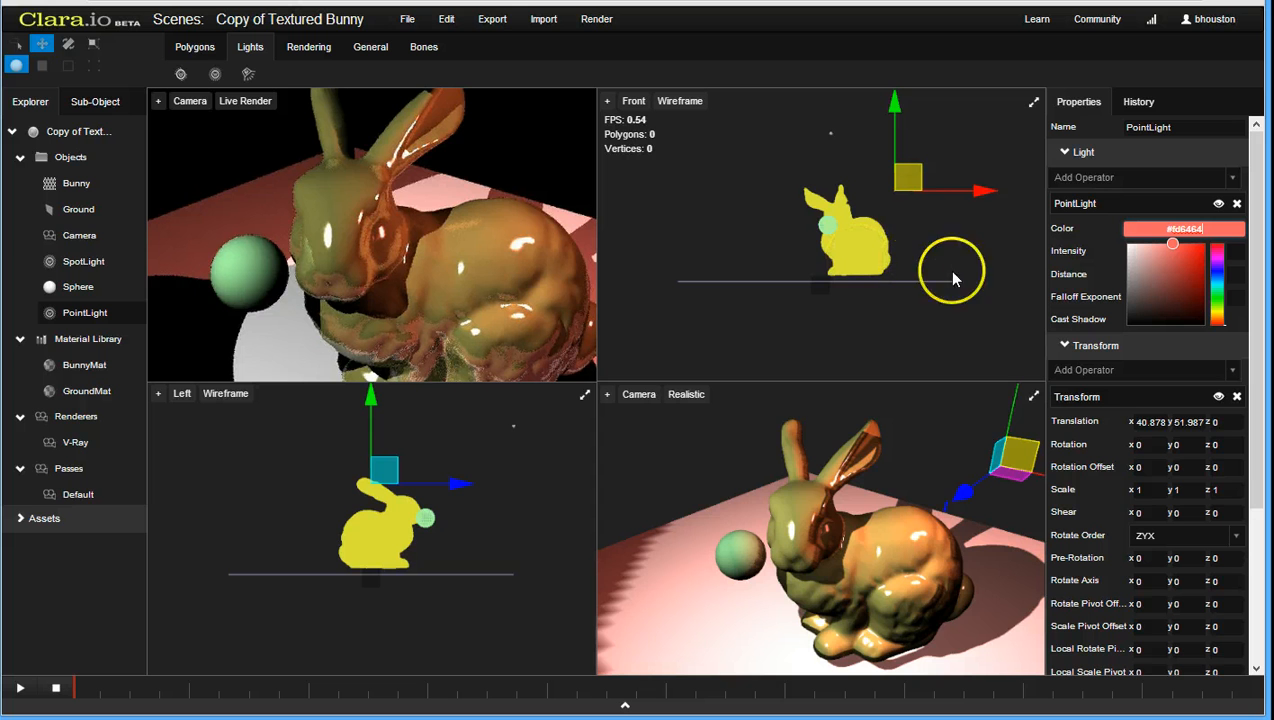
mouse_move(910, 218)
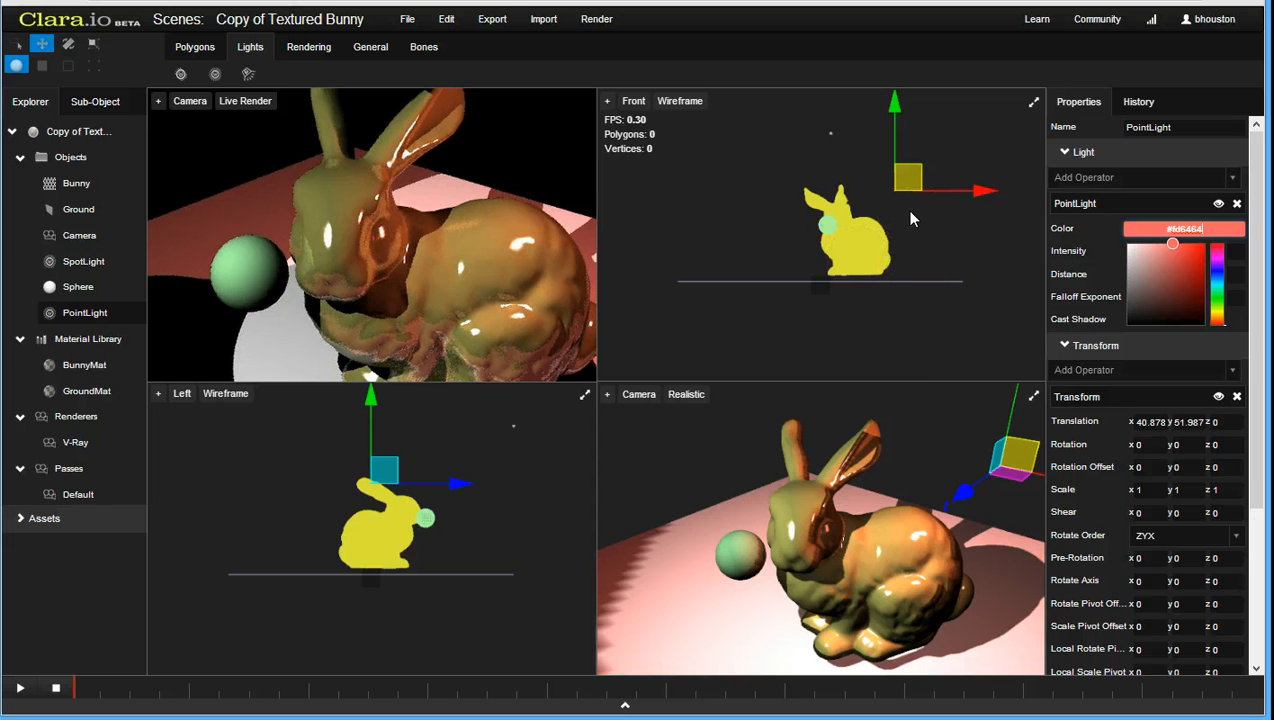